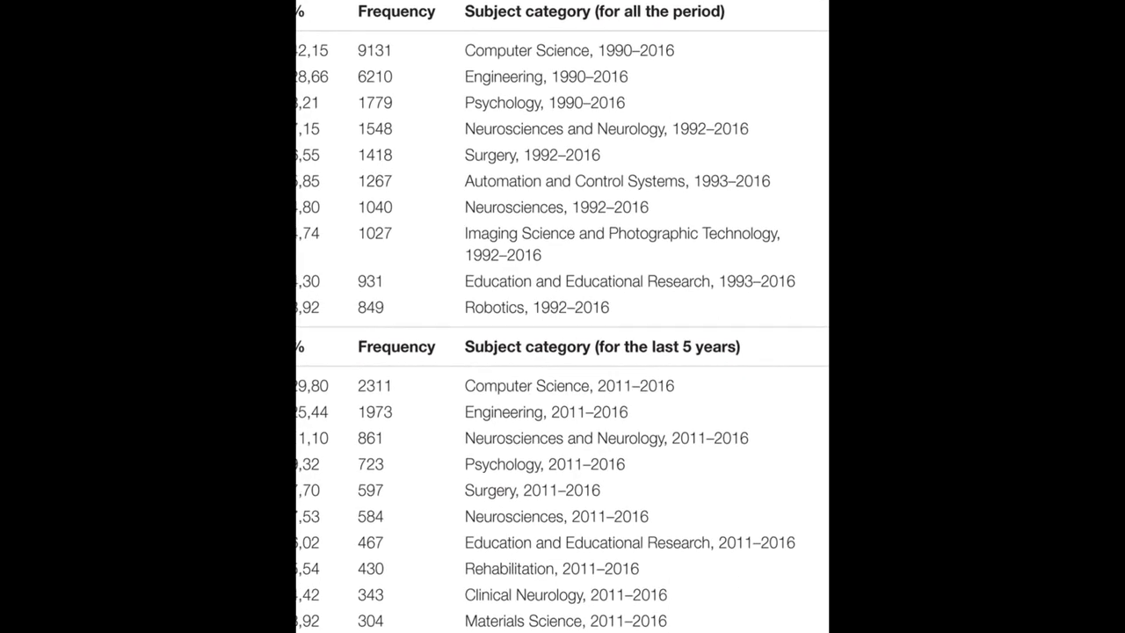
scroll(down, 3)
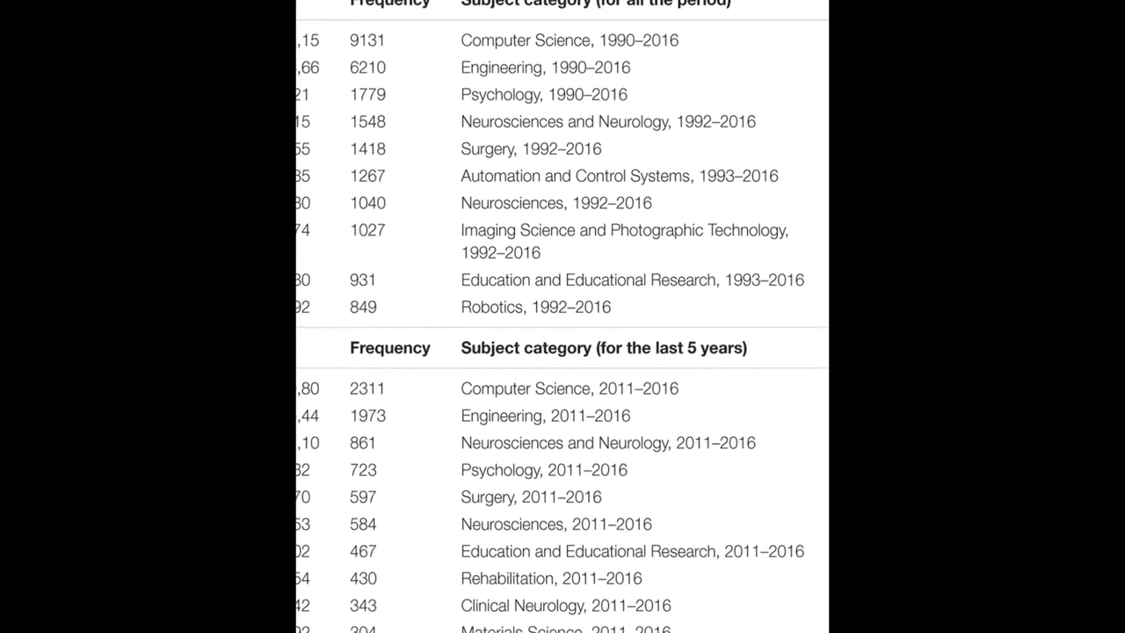